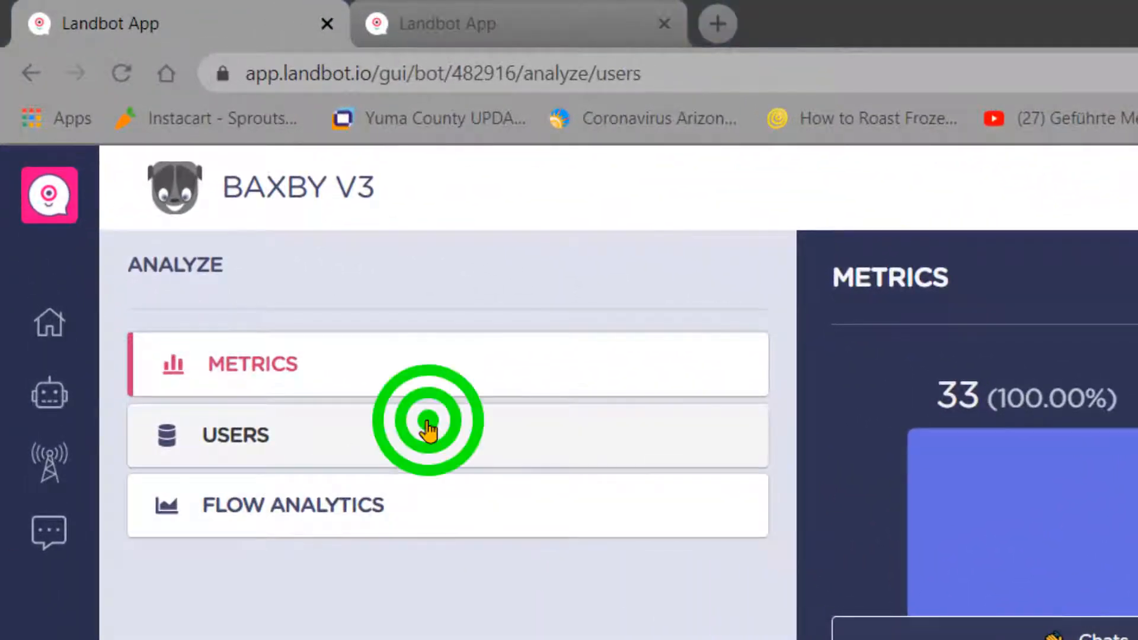
- Show the BAXBY V3 Users table sorted ascending by ID and registration date
left_click(239, 435)
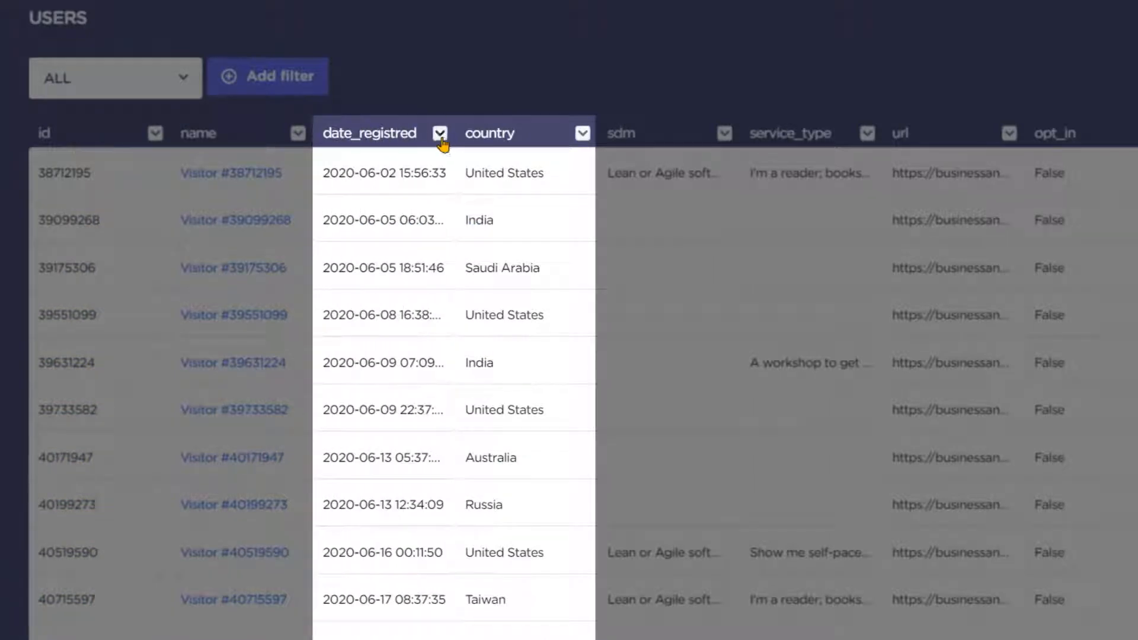
left_click(441, 133)
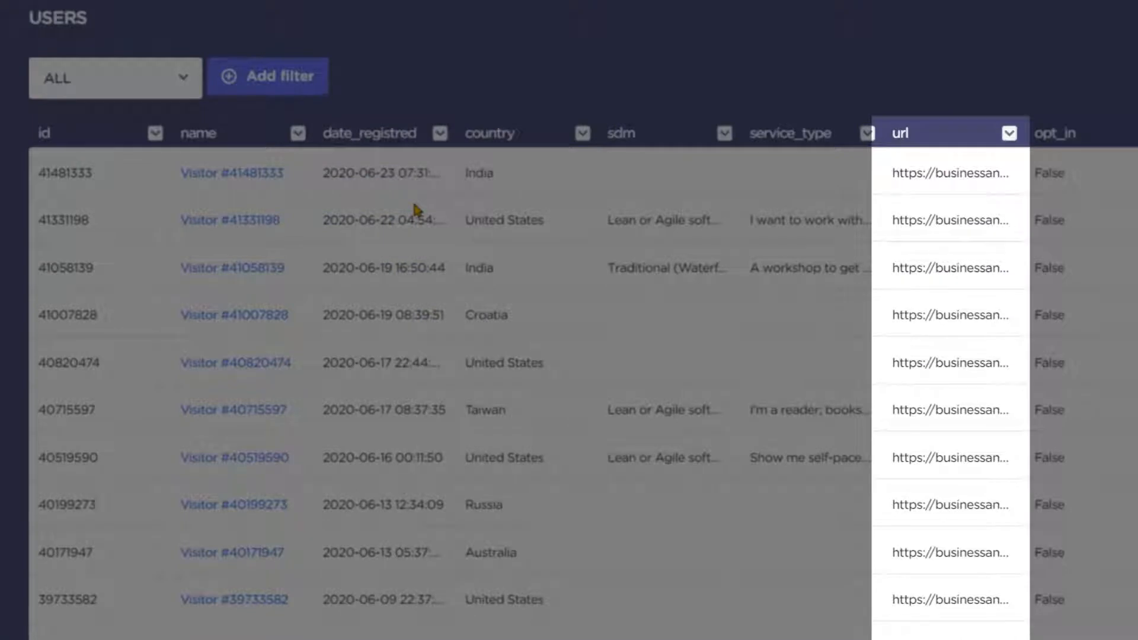
left_click(866, 132)
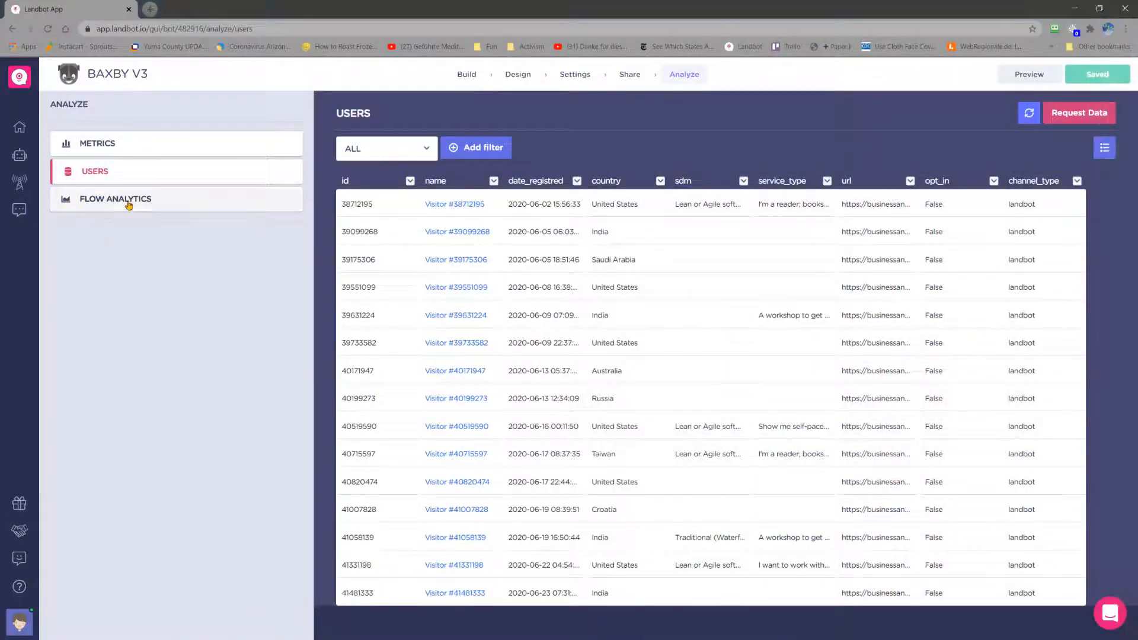
- Show the Flow Analytics path map with per-branch user counts such as 34 of 68
left_click(115, 198)
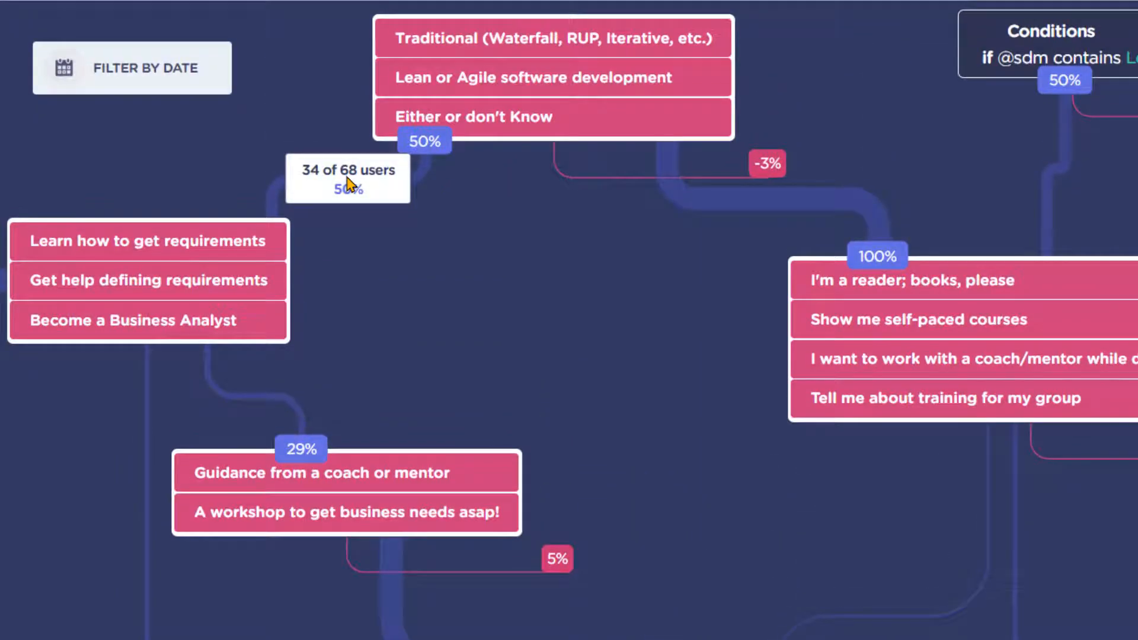
mouse_move(399, 198)
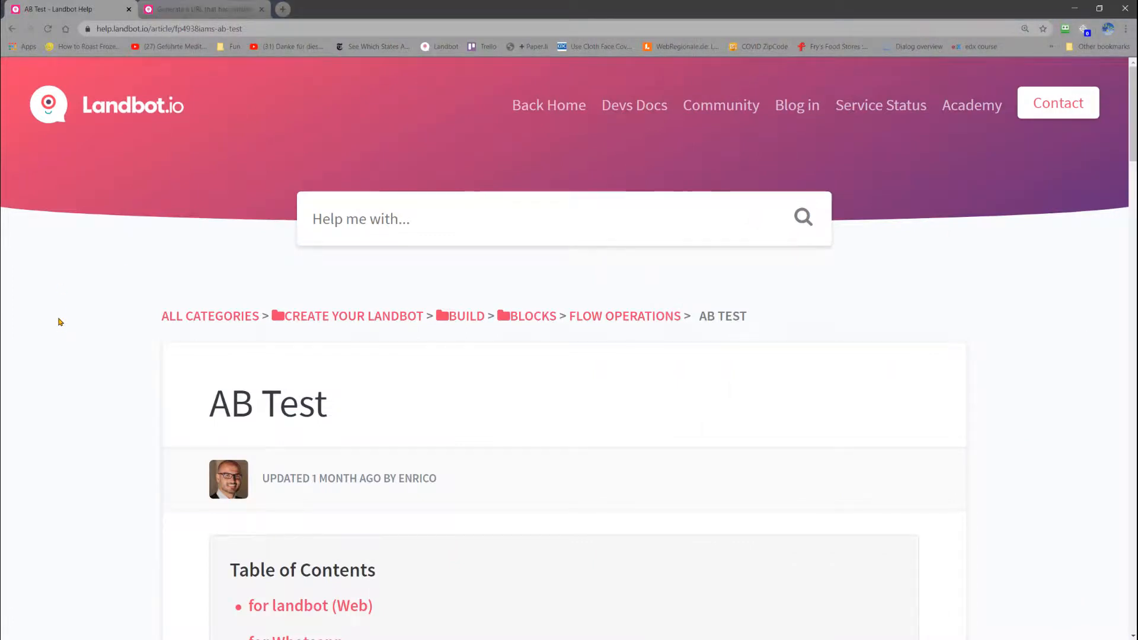
- Scroll the AB Test article down to the split-path connection steps and Flow Analytics metrics
scroll("down", 3)
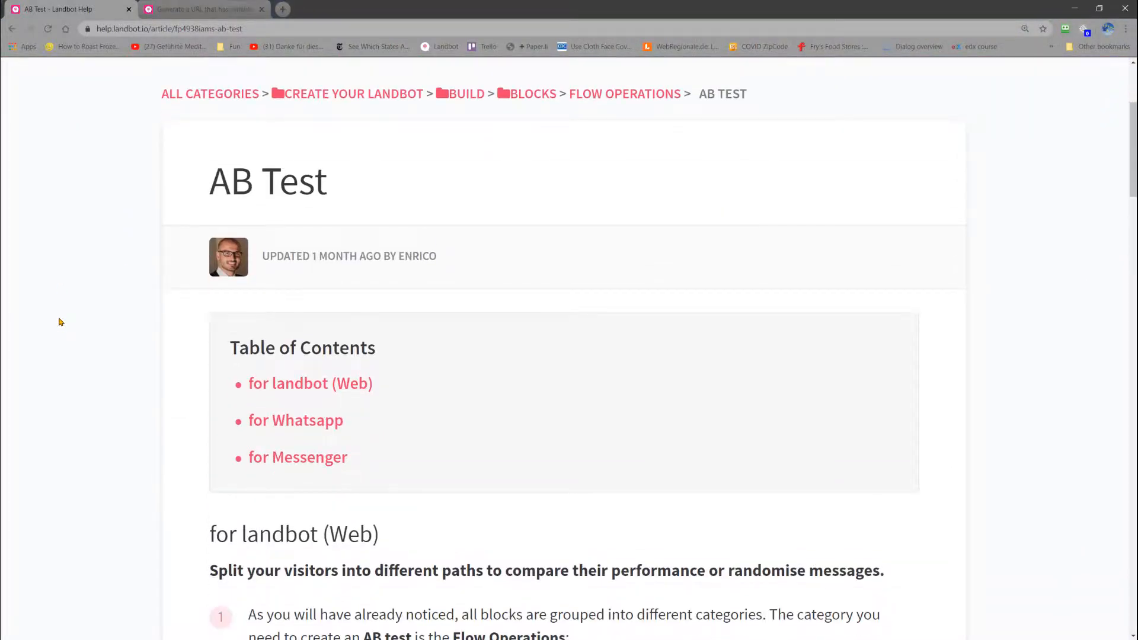
scroll("down", 3)
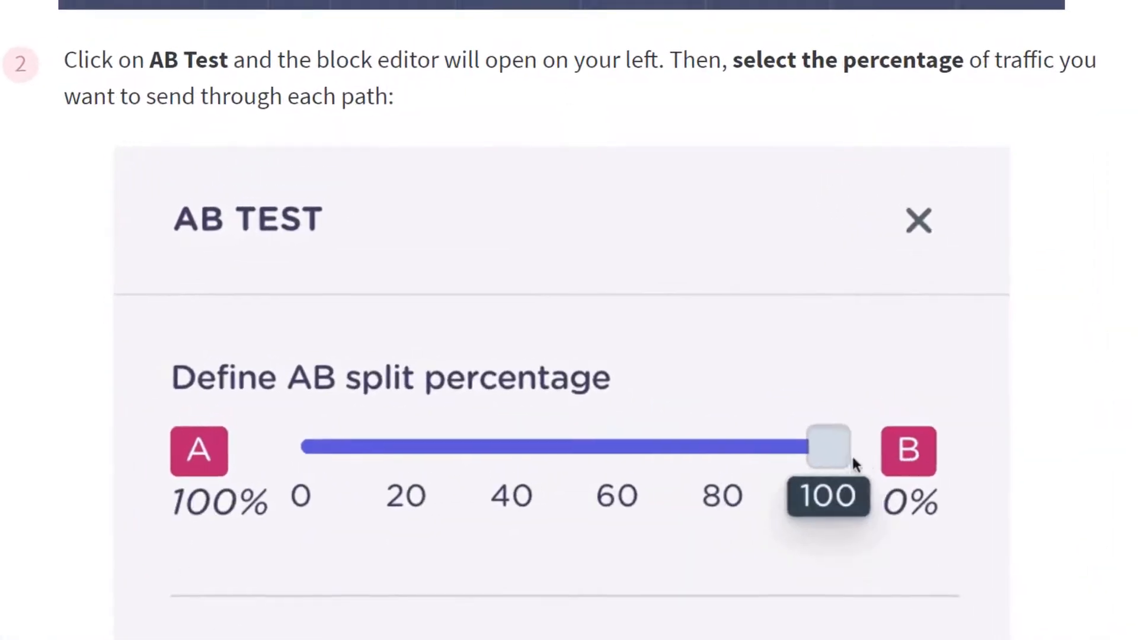
left_click_drag(828, 447, 526, 447)
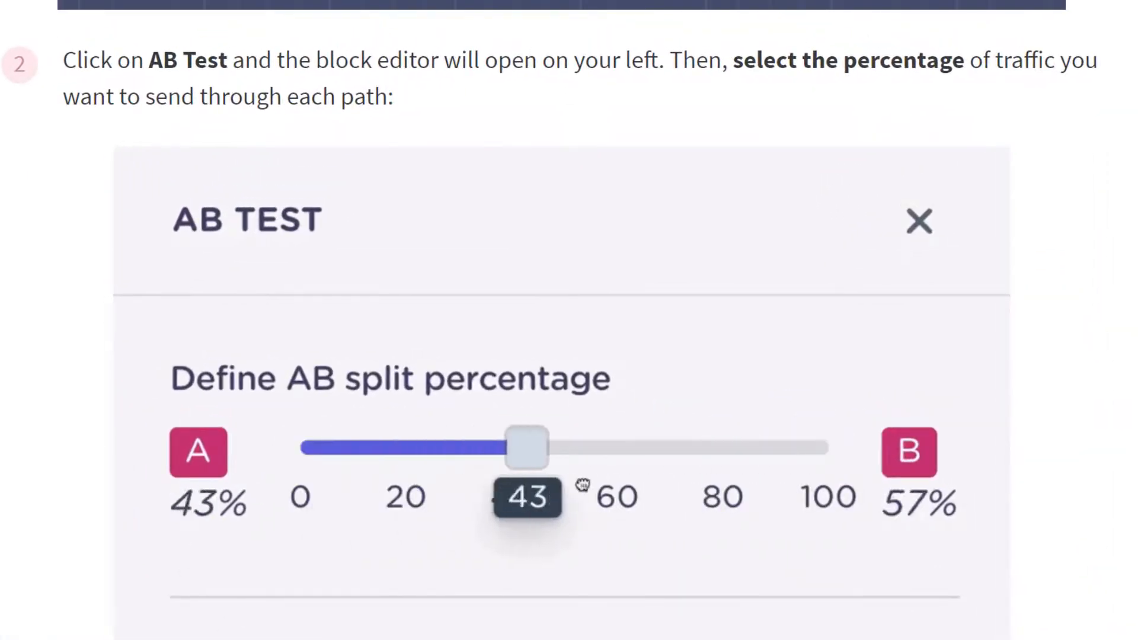
scroll("down", 3)
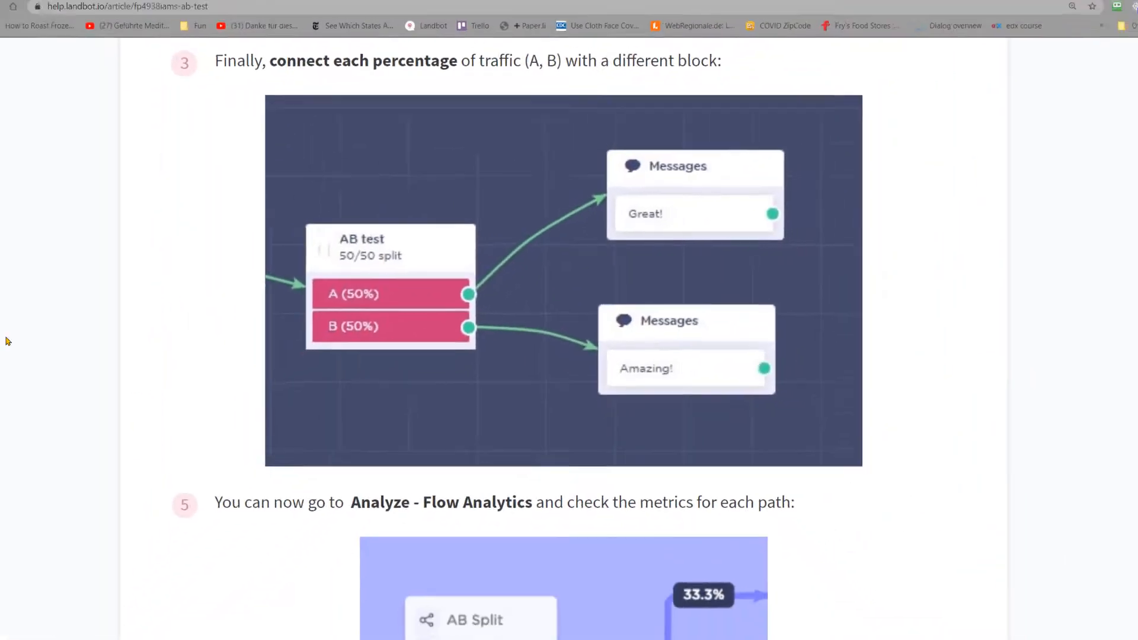